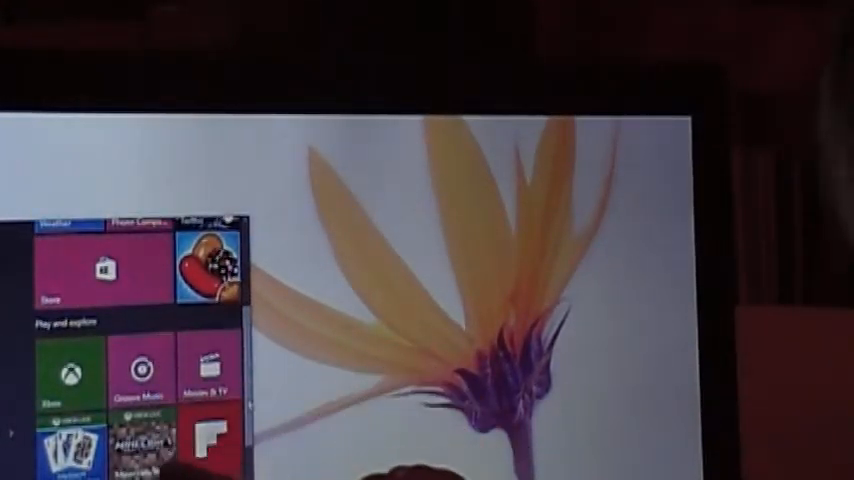
{"action": "scroll", "scroll_direction": "down", "scroll_amount": 3}
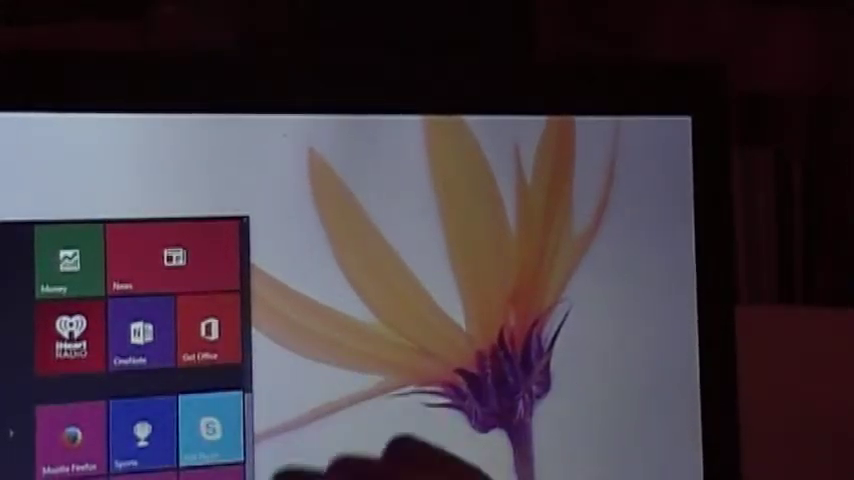